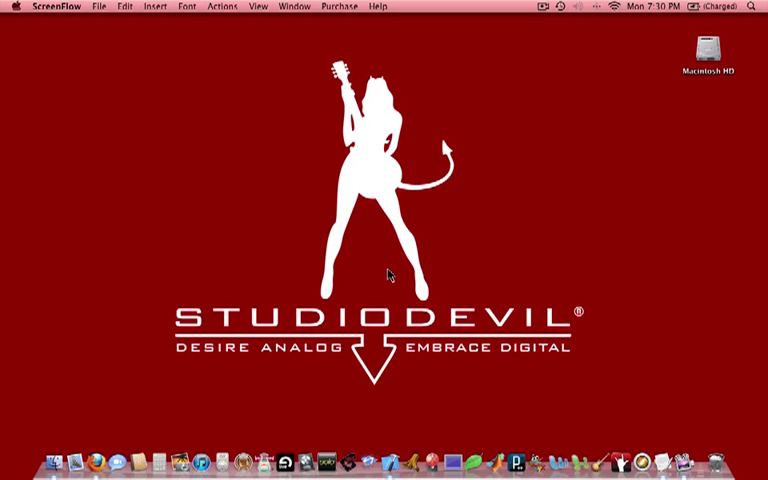
mouse_move(444, 284)
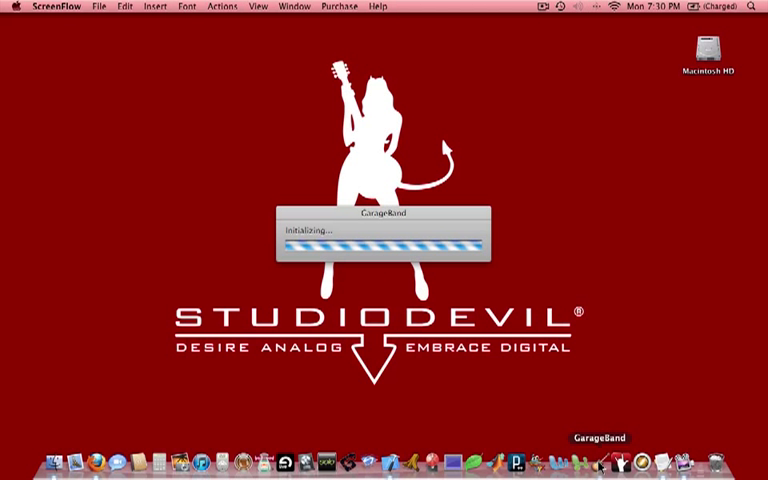
mouse_move(50, 452)
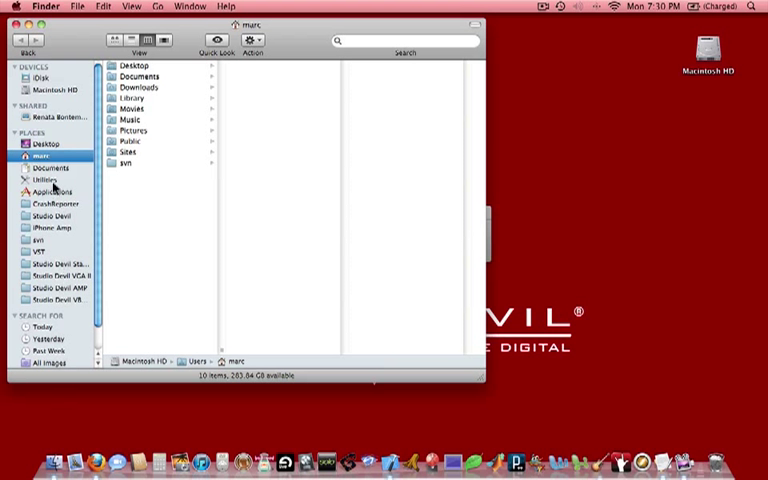
- Launch GarageBand from the Finder Applications folder
left_click(56, 190)
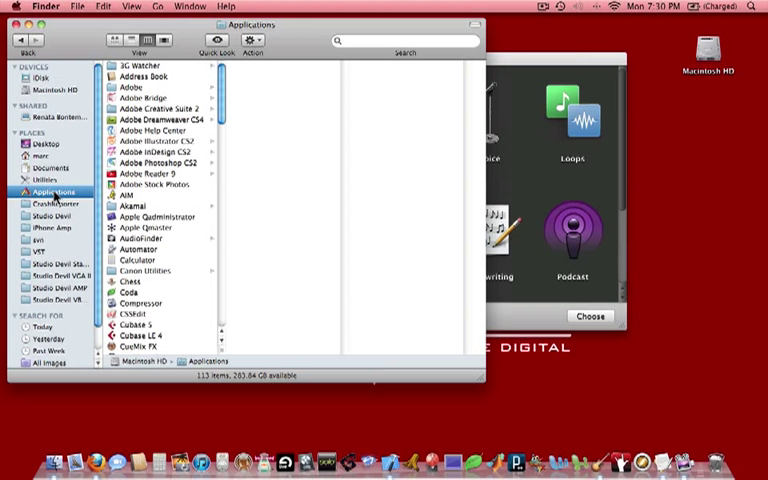
scroll("down", 3)
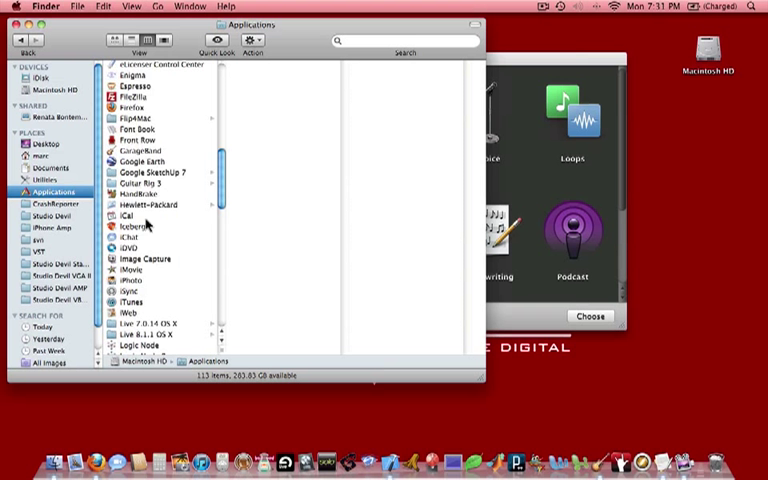
scroll("down", 3)
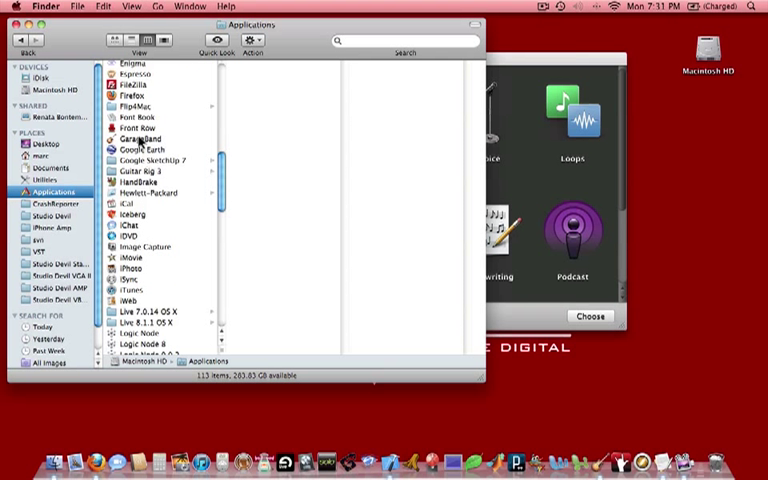
left_click(140, 138)
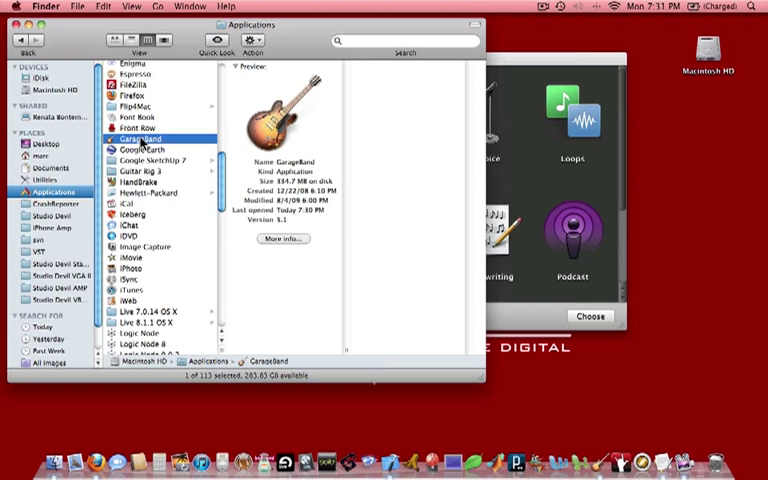
double_click(144, 136)
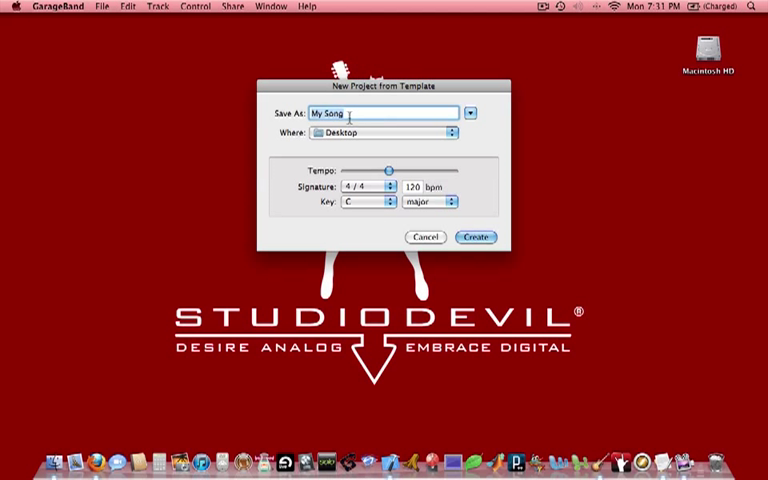
- Name the new project 'Studio Devil Garage Band' on the Desktop and create it
type("Studio Devil Garage Band")
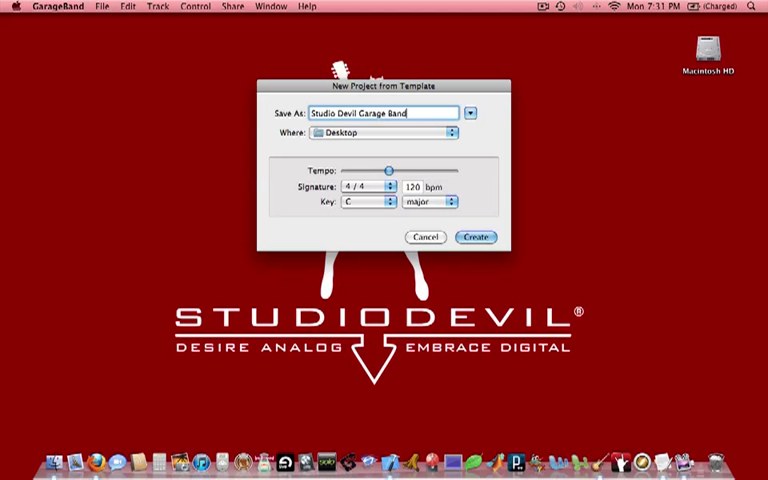
mouse_move(356, 140)
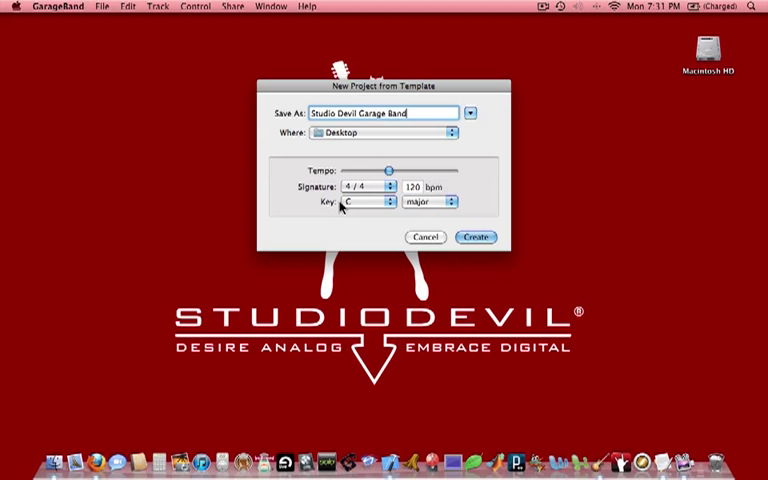
mouse_move(376, 162)
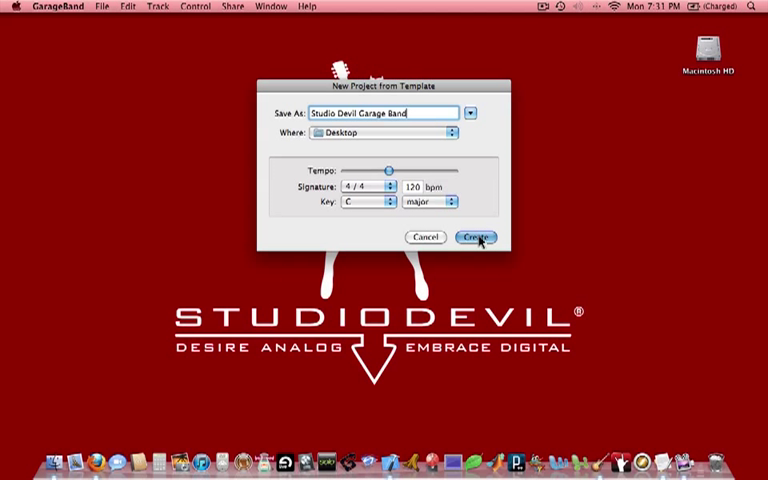
left_click(472, 238)
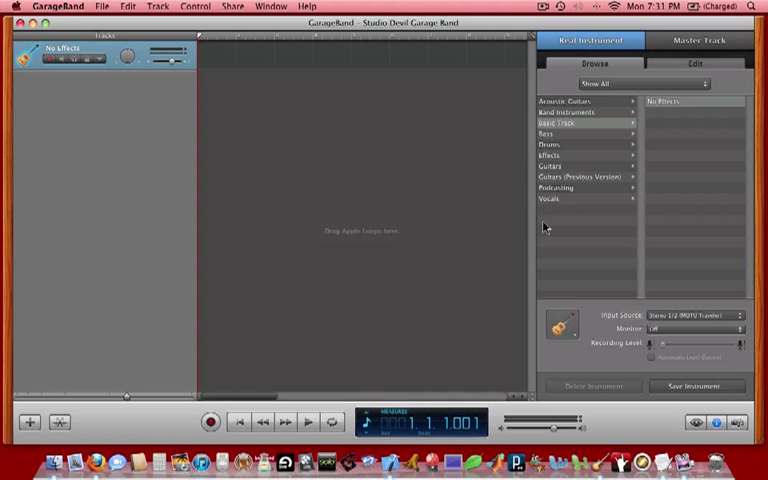
mouse_move(428, 172)
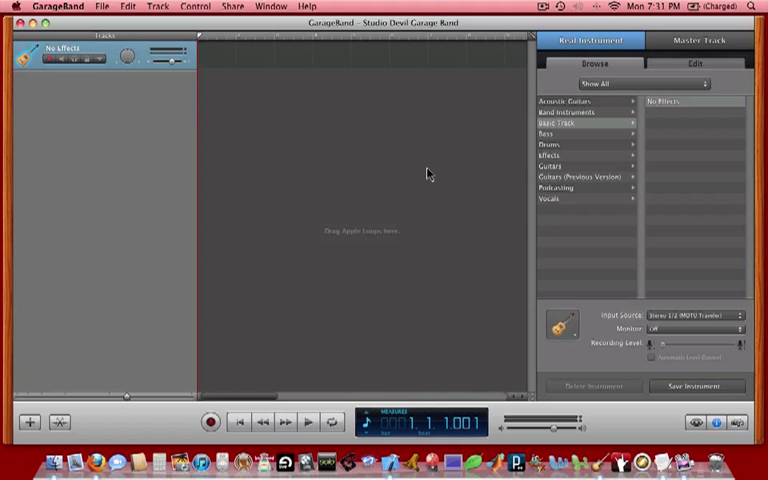
mouse_move(248, 146)
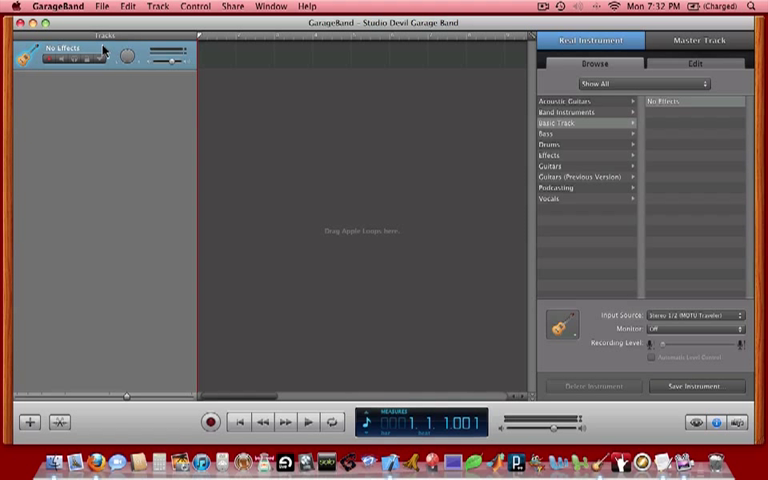
mouse_move(100, 50)
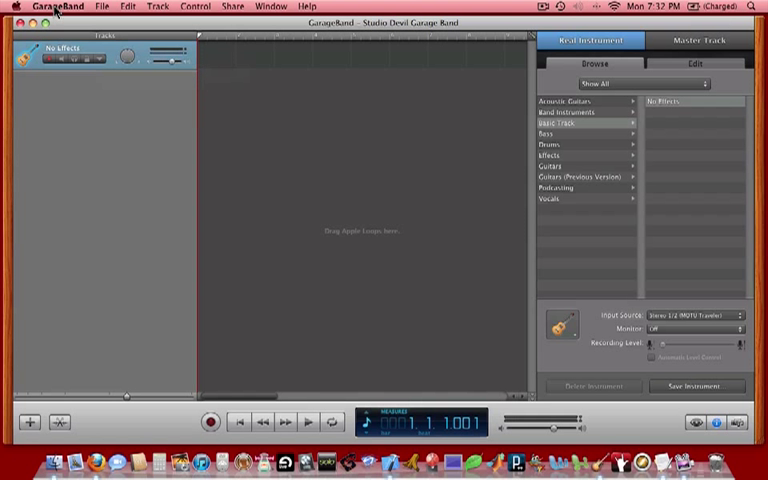
- Show the Audio/MIDI preferences with MOTU Traveler as audio input and output
left_click(56, 6)
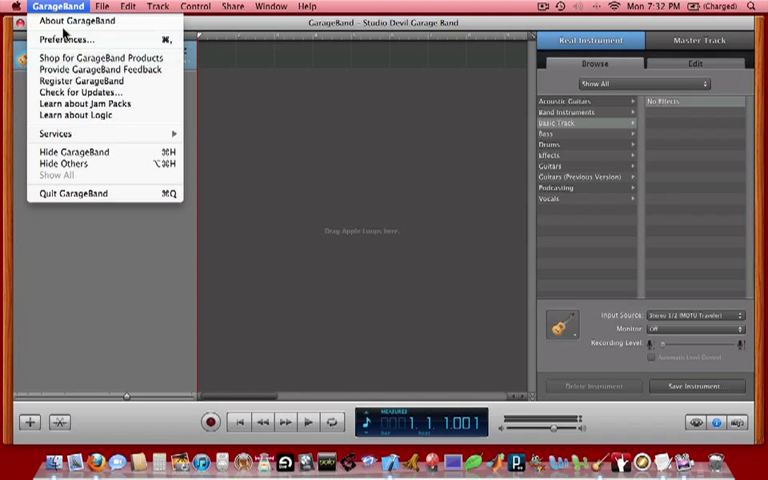
left_click(58, 40)
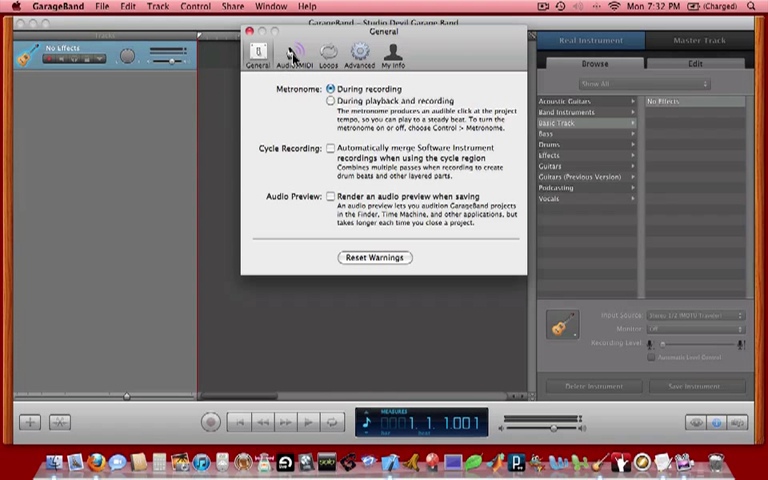
left_click(288, 54)
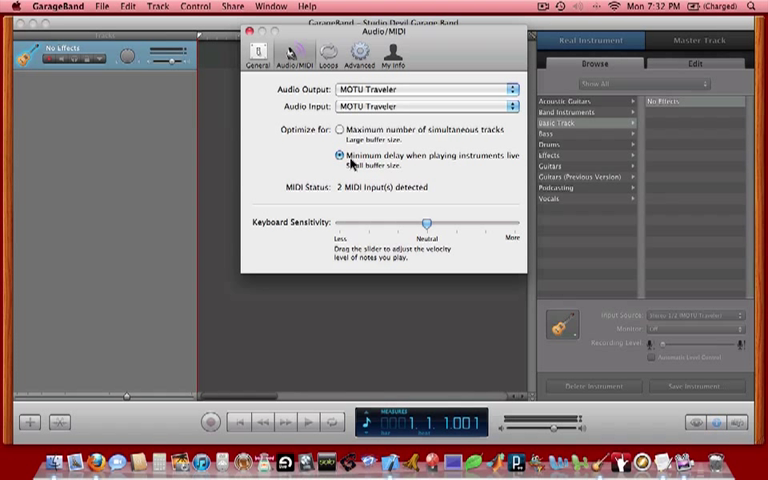
mouse_move(372, 176)
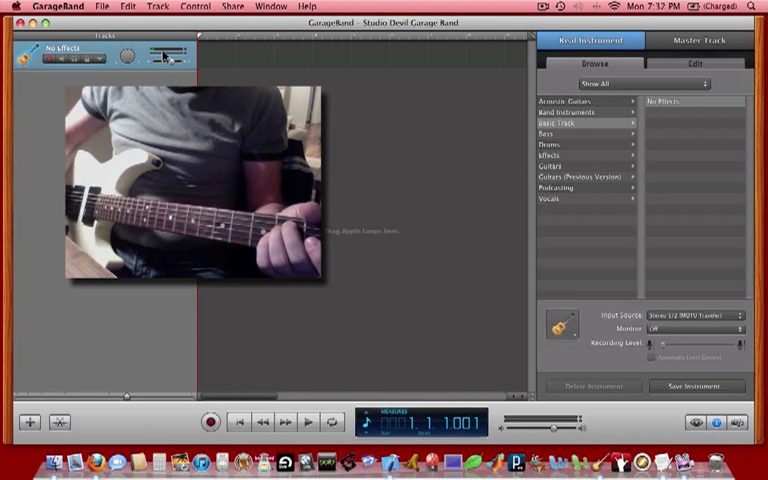
mouse_move(164, 58)
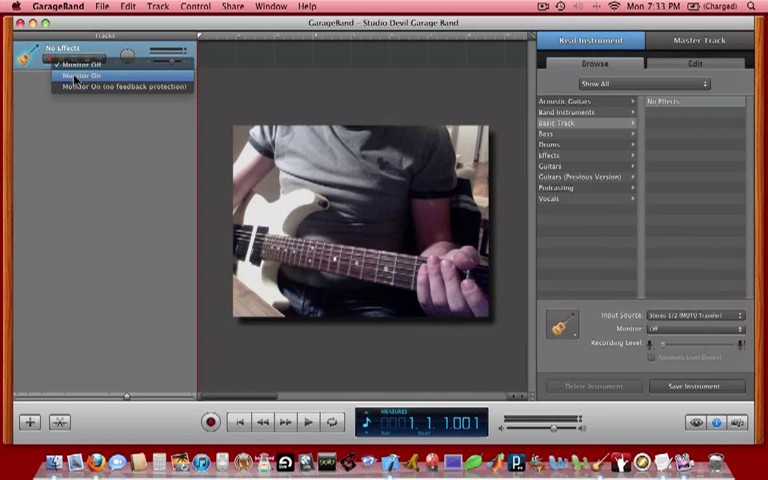
- Turn on input monitoring for the audio track
left_click(76, 74)
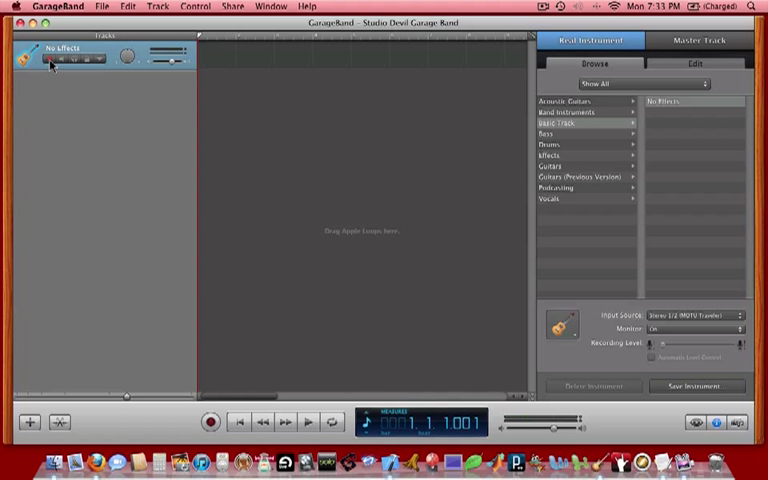
mouse_move(52, 64)
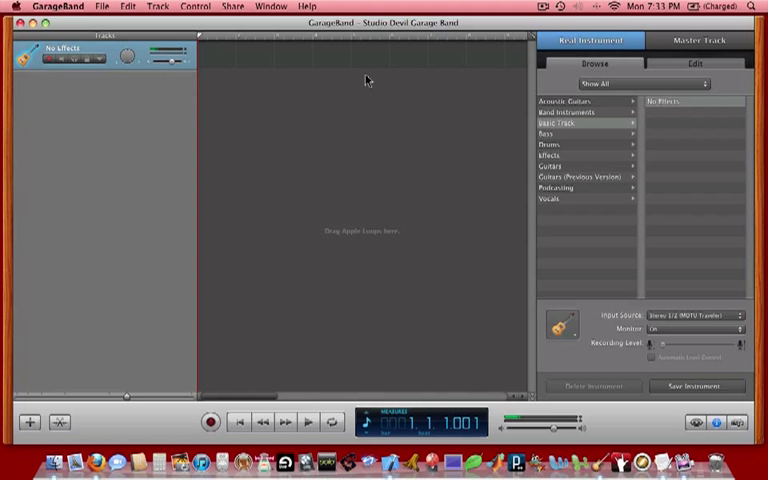
mouse_move(440, 120)
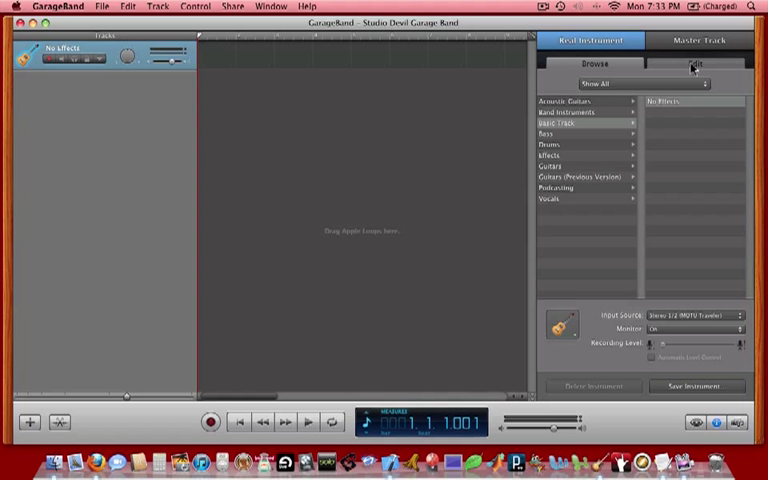
- Show the track's effect slots: Noise Gate, Compressor, Visual EQ, echo and reverb
left_click(694, 64)
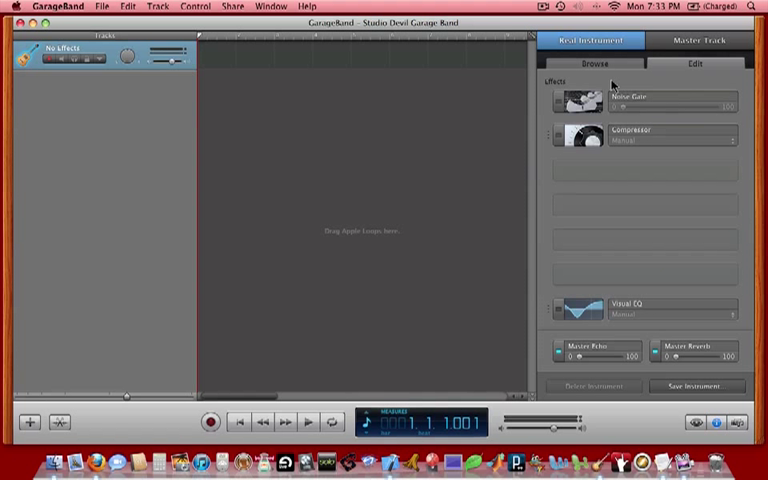
mouse_move(680, 328)
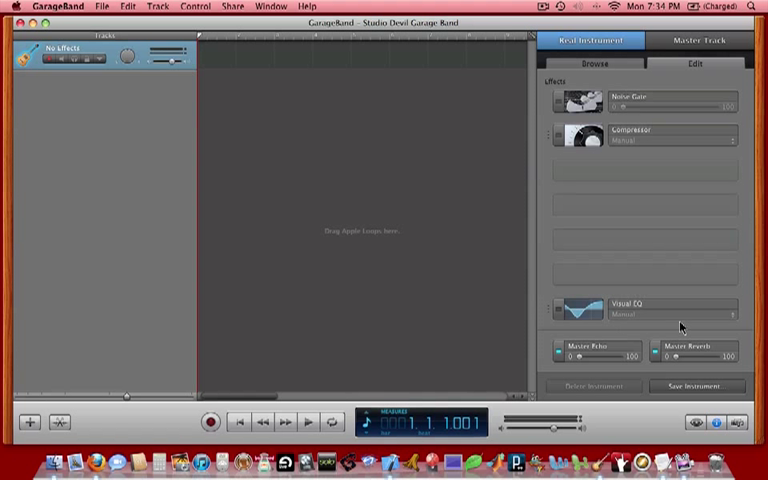
mouse_move(628, 160)
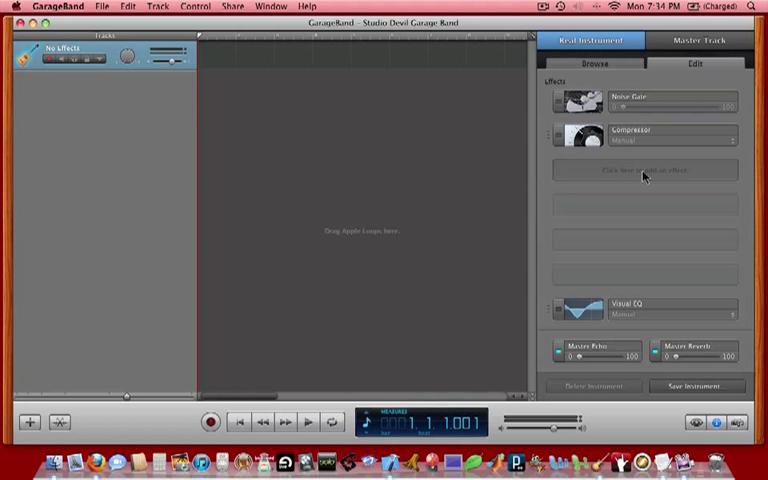
- Insert Studio Devil British Valve Custom into the empty slot after the Compressor
left_click(644, 170)
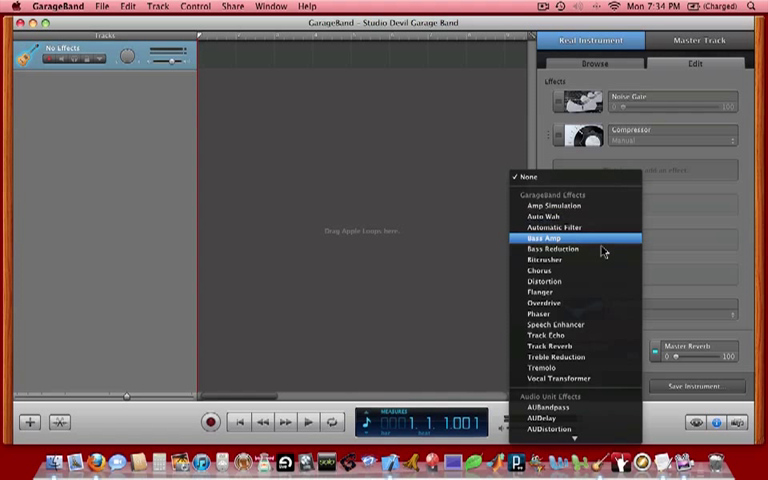
mouse_move(592, 380)
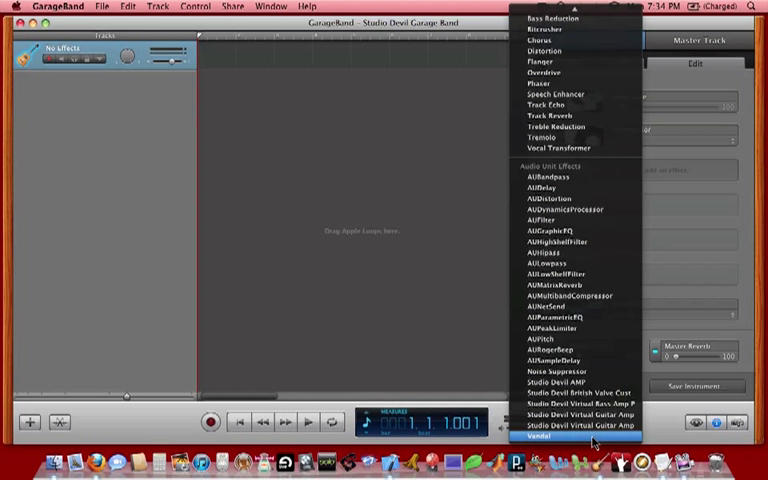
mouse_move(576, 392)
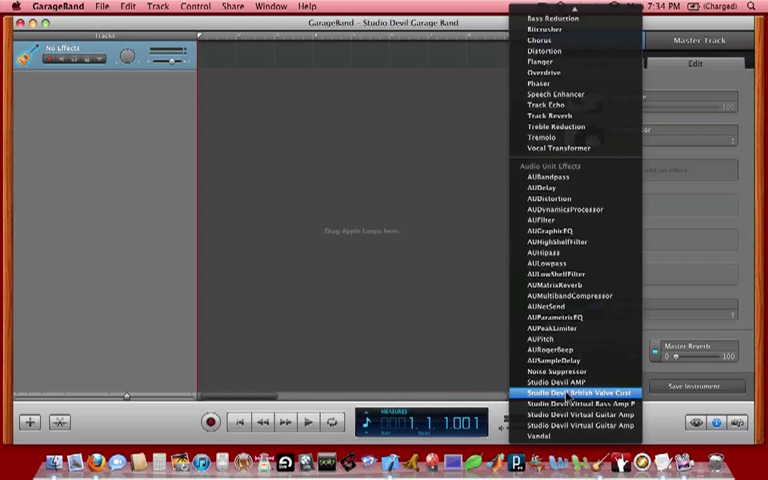
left_click(572, 390)
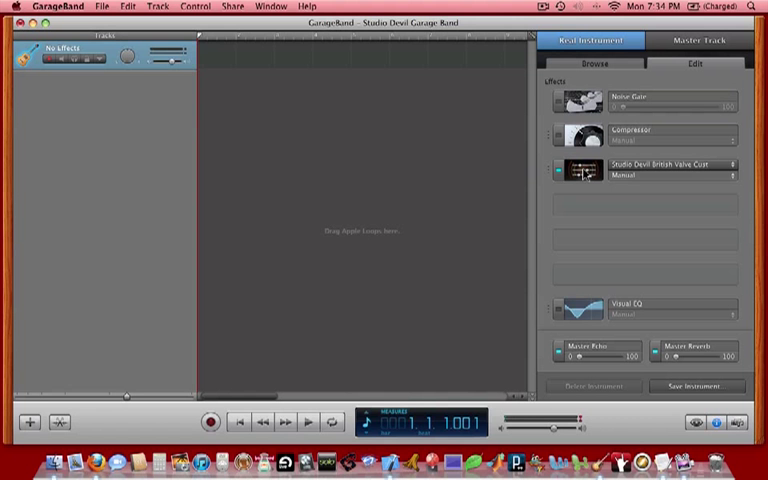
- Bring up the British Valve Custom plug-in window showing its Manual amp panel
left_click(588, 164)
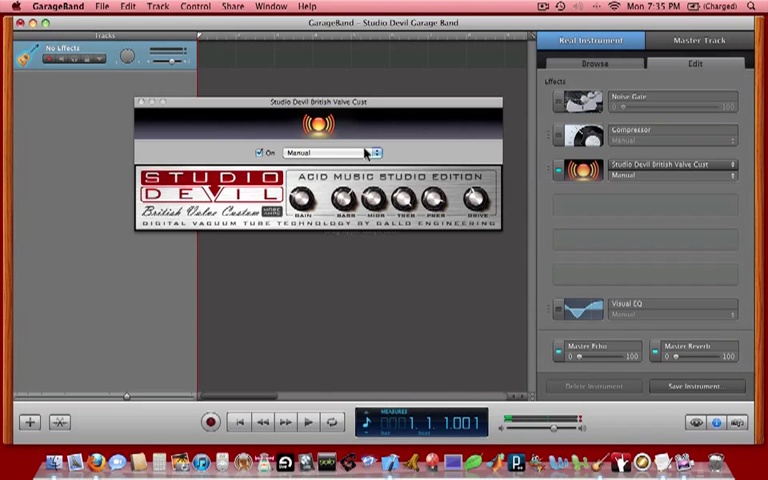
mouse_move(496, 160)
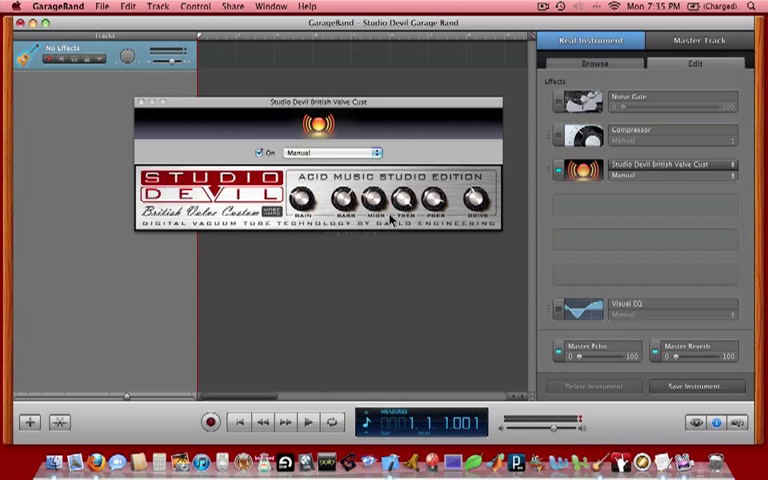
mouse_move(544, 180)
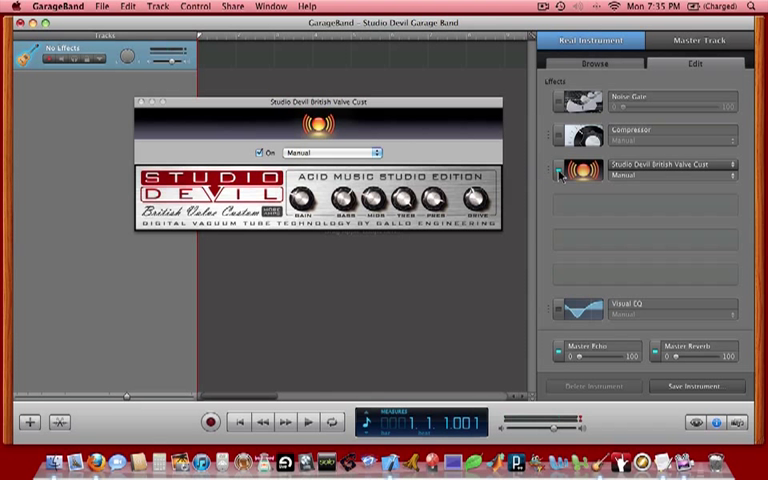
mouse_move(260, 70)
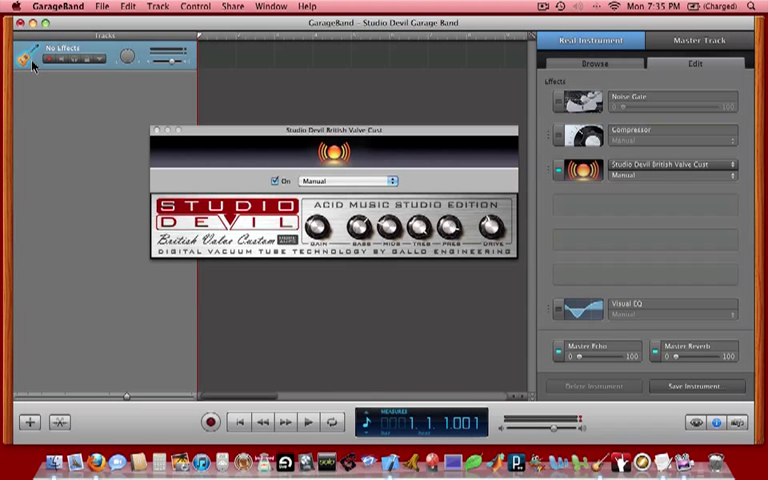
mouse_move(50, 64)
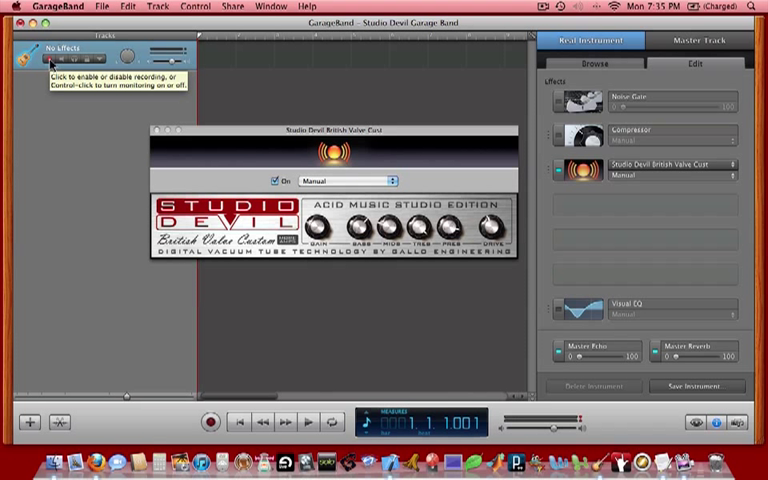
- Switch the track to Monitor On with the amp editor open, then close the project
left_click(50, 58)
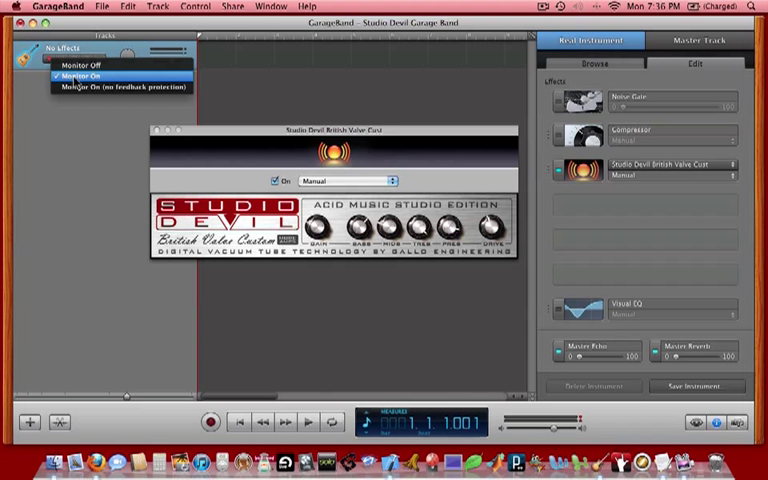
left_click(80, 74)
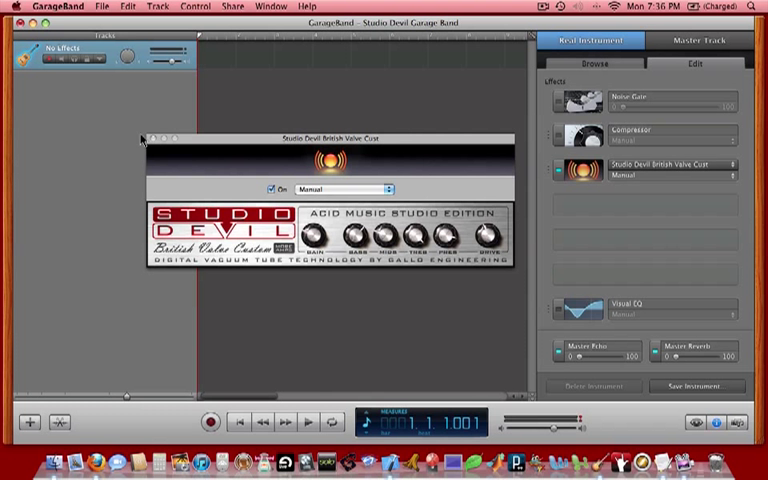
left_click(144, 140)
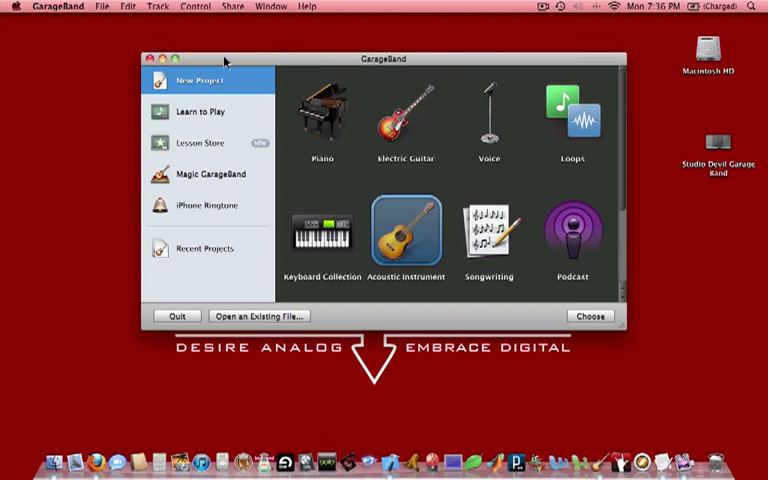
- Quit GarageBand and select the Studio Devil Garage Band file on the desktop
left_click(56, 6)
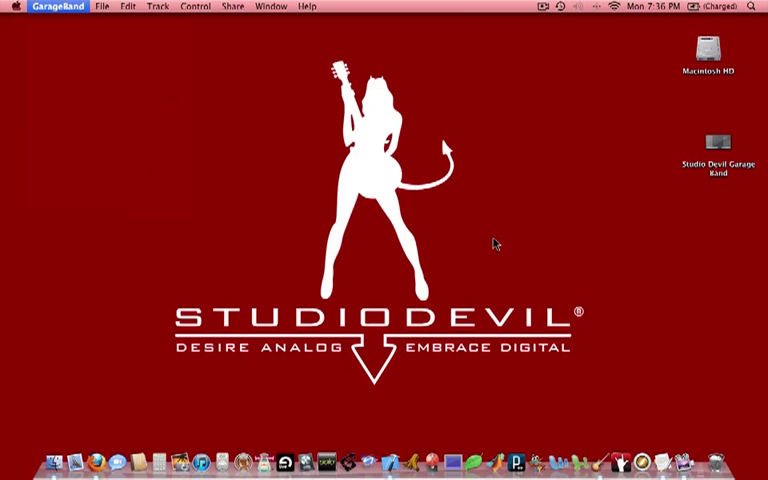
left_click(708, 140)
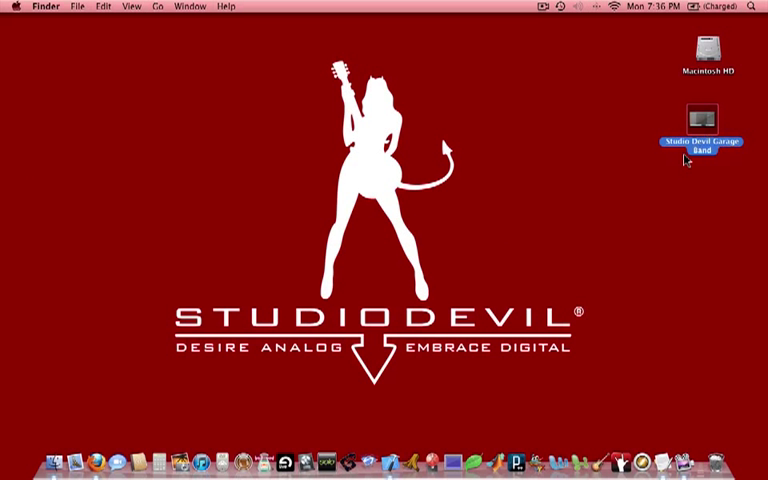
mouse_move(650, 200)
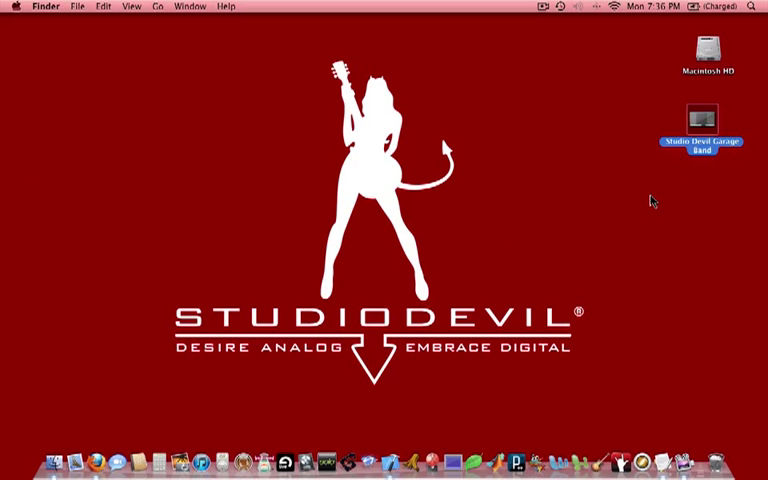
mouse_move(656, 200)
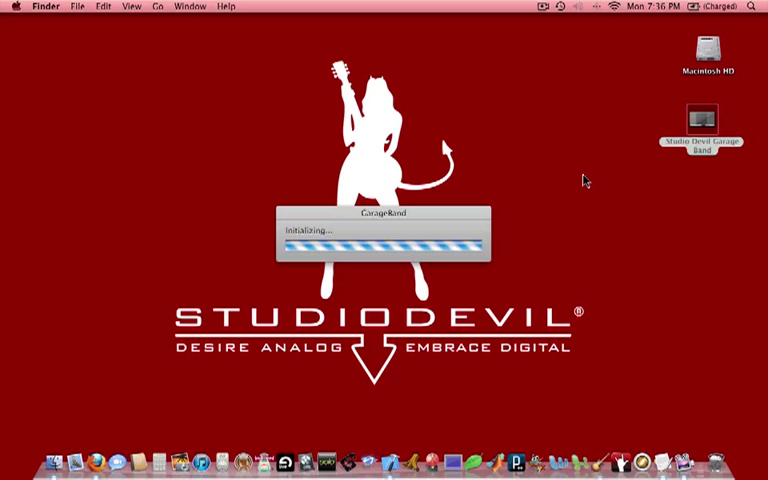
mouse_move(616, 234)
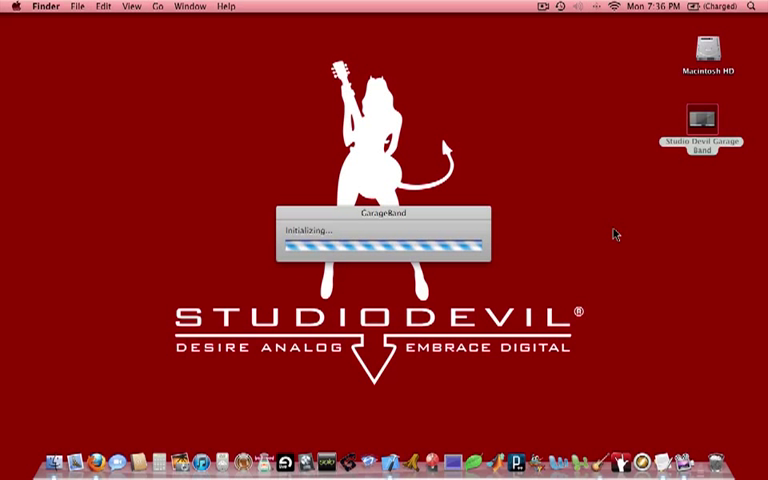